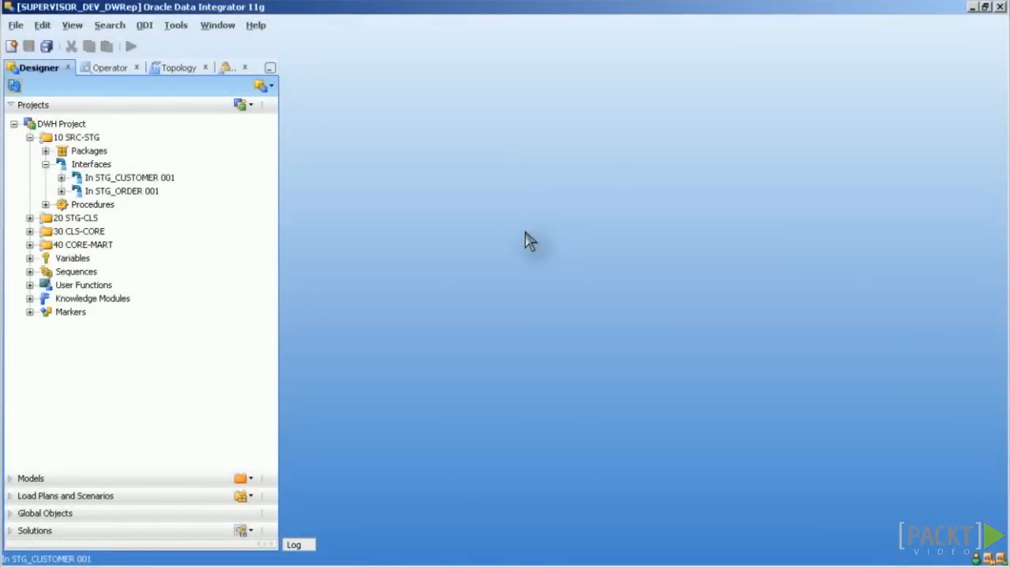
Browse the 10 SRC-STG packages, collapse the folder and bring up DWH Project's actions
right_click(123, 177)
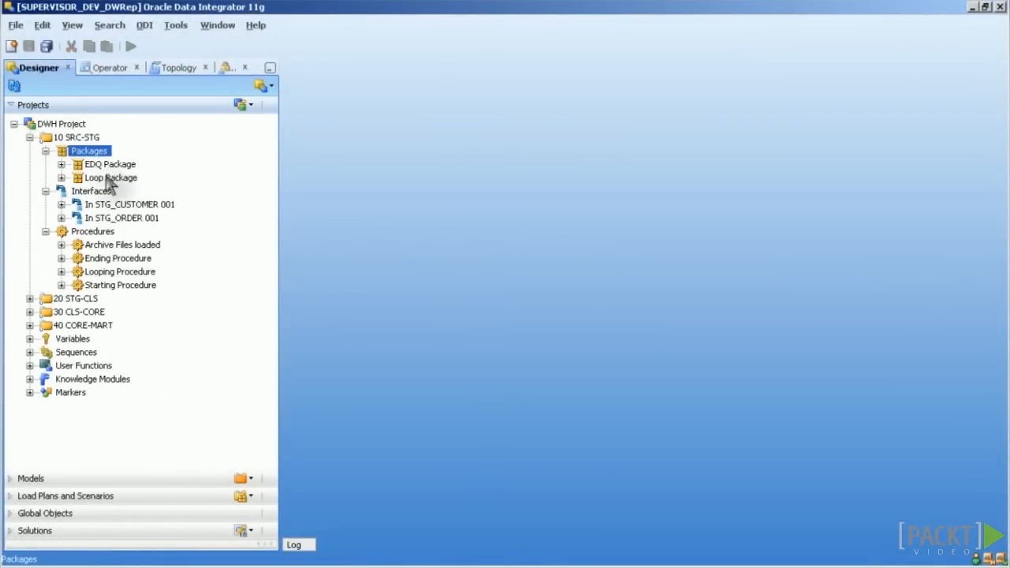
right_click(123, 218)
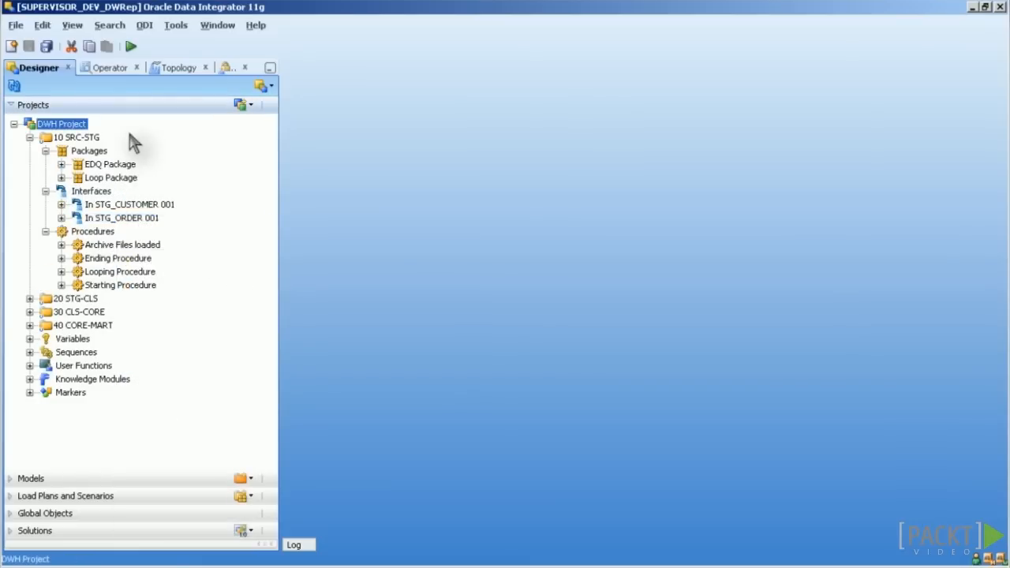
click(29, 135)
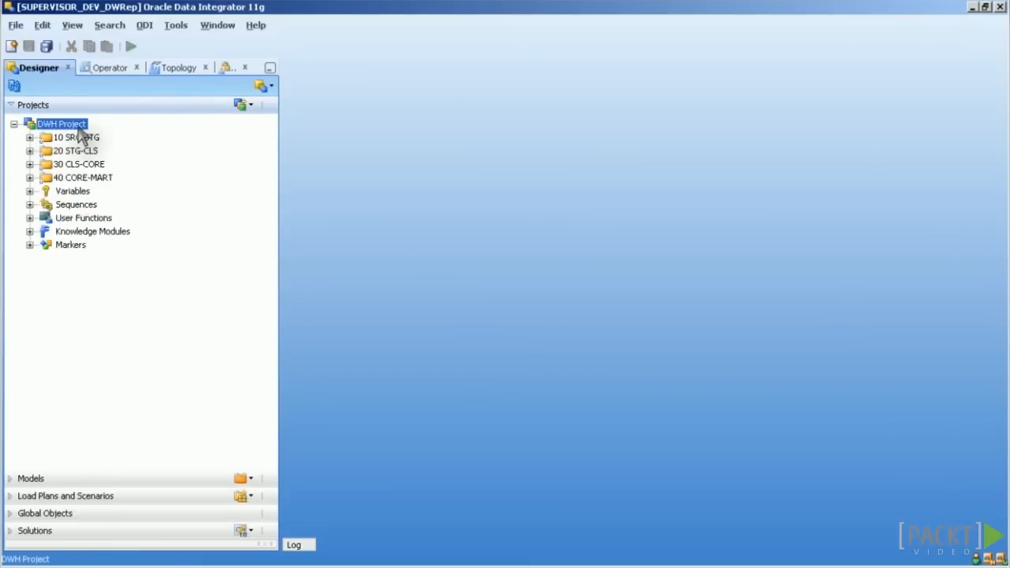
right_click(61, 123)
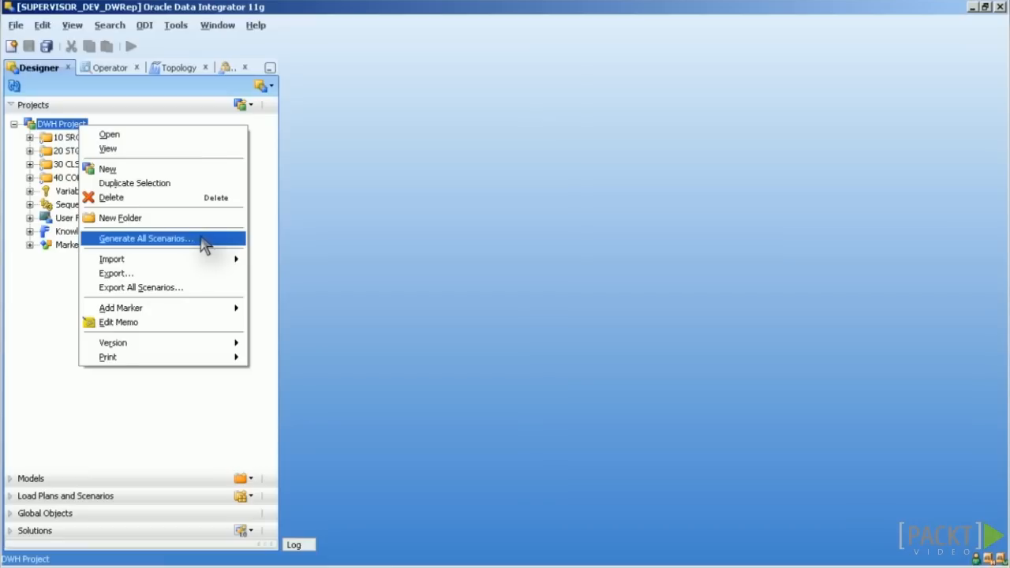
mouse_move(224, 249)
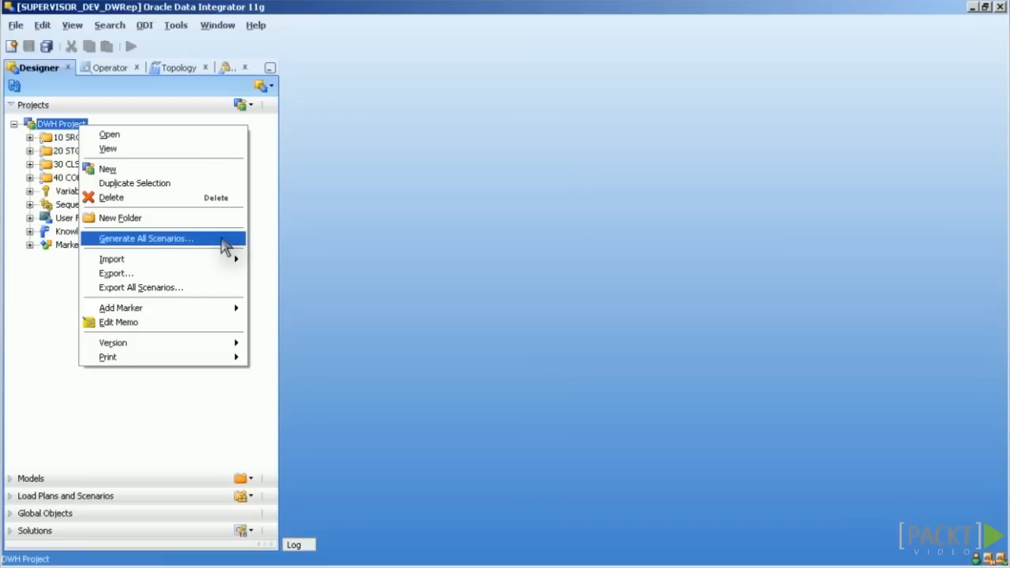
mouse_move(224, 247)
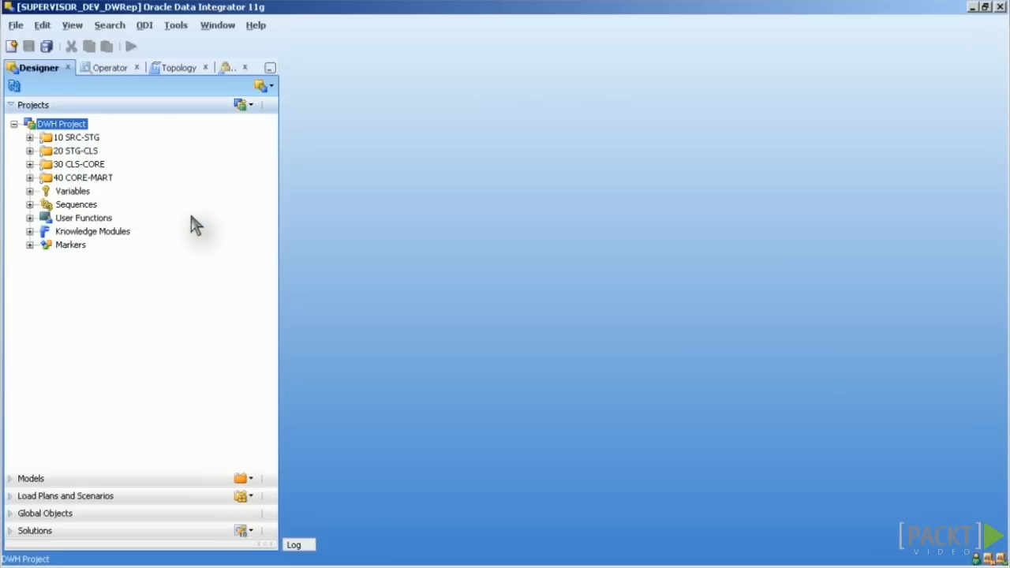
mouse_move(277, 243)
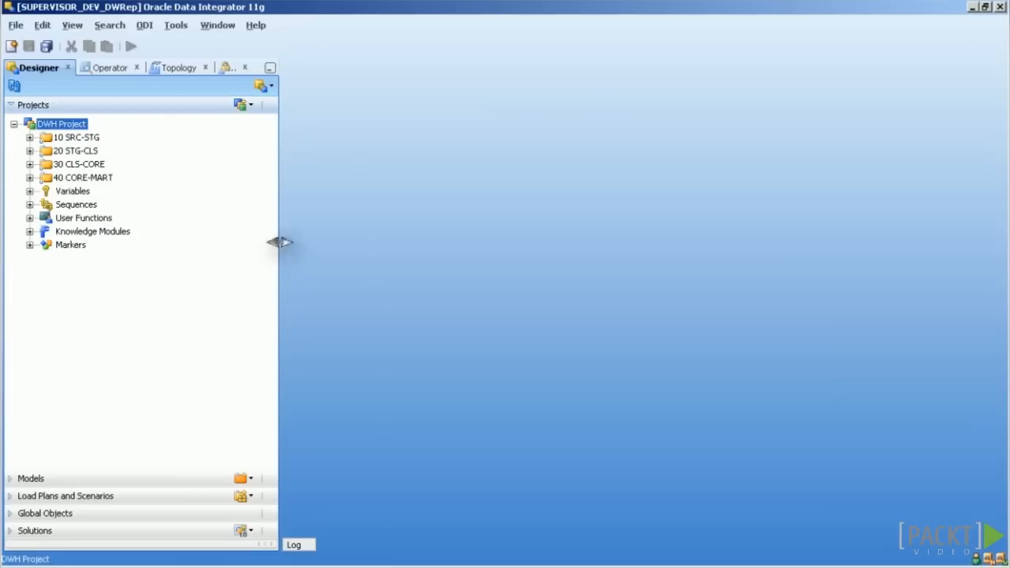
Generate a scenario for interface In STG_CUSTOMER 001 and dismiss its failed validation report
click(28, 136)
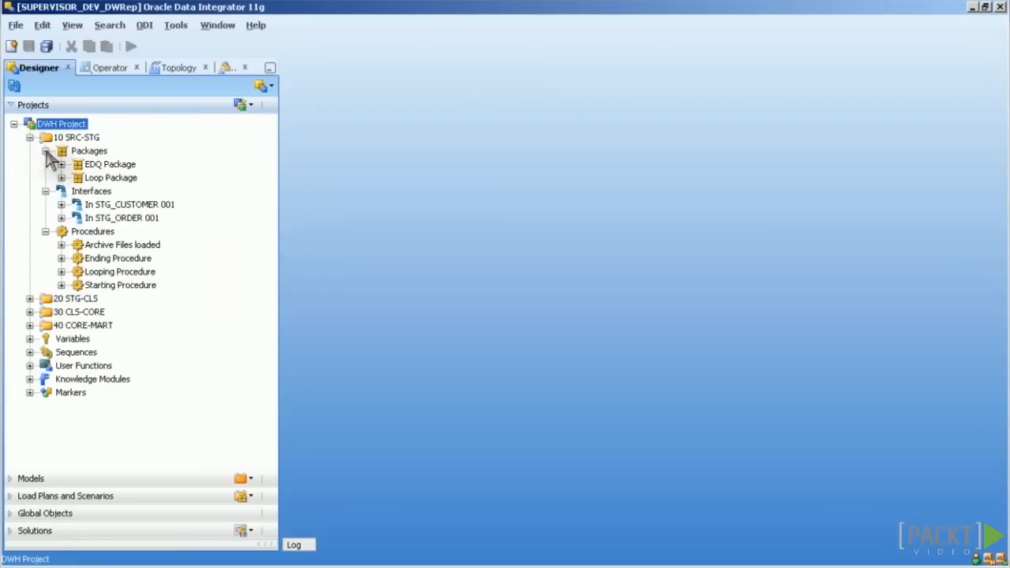
right_click(130, 176)
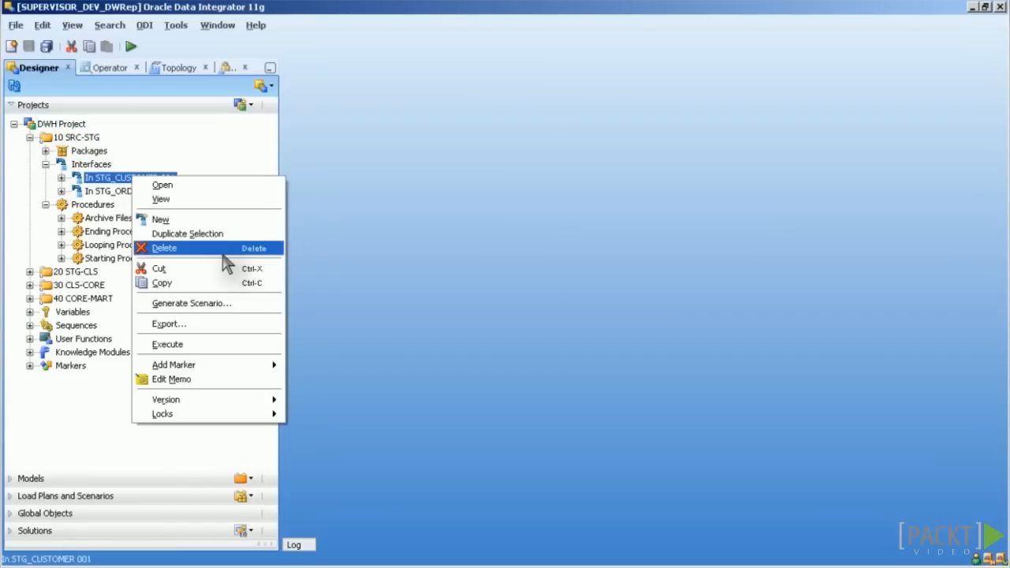
click(191, 303)
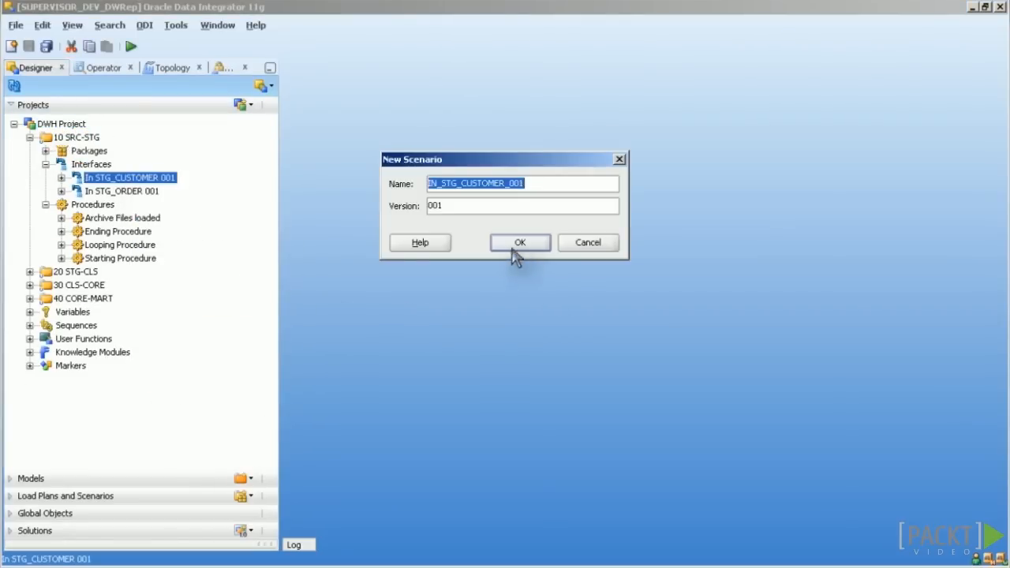
mouse_move(462, 205)
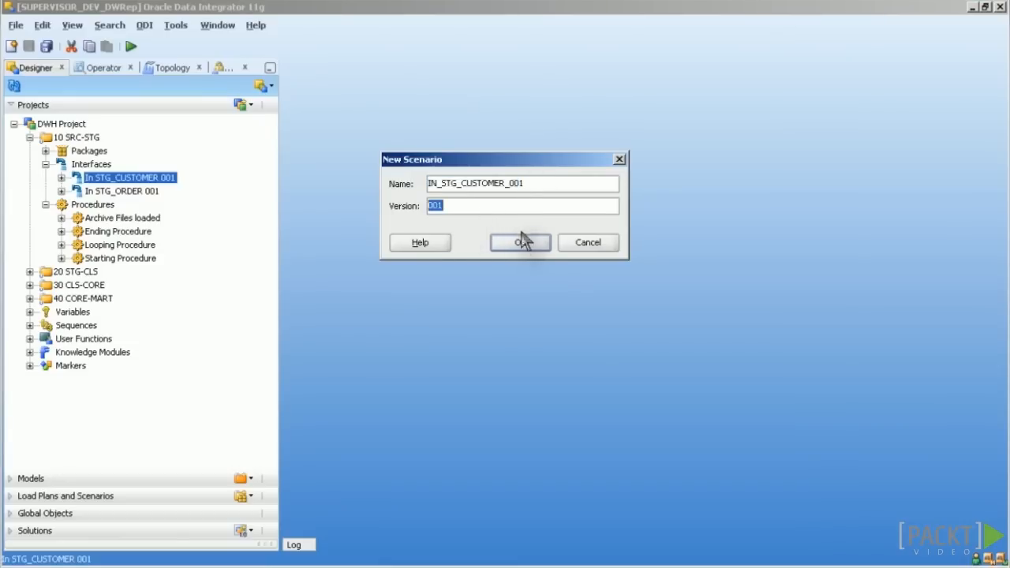
click(519, 243)
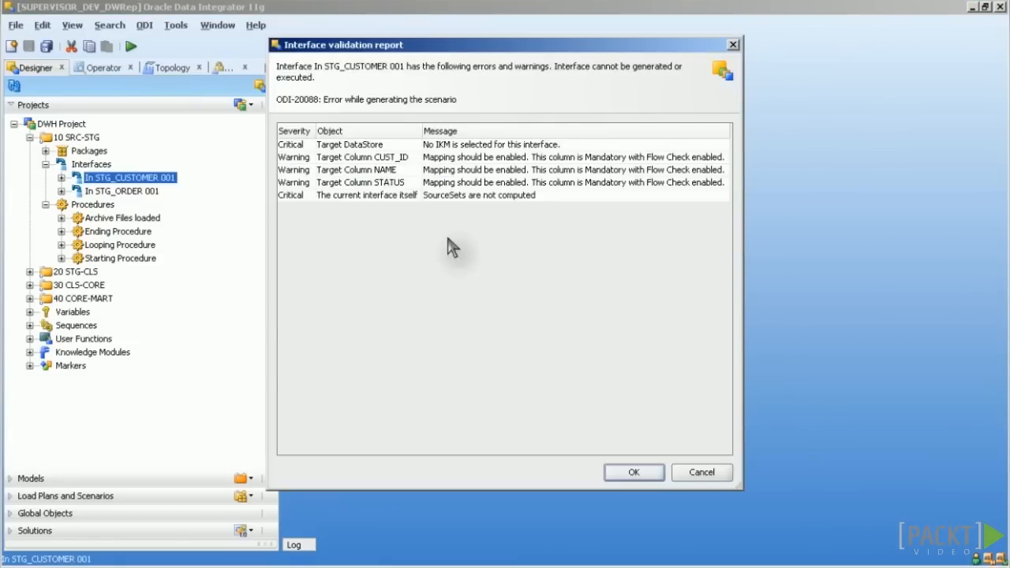
click(633, 472)
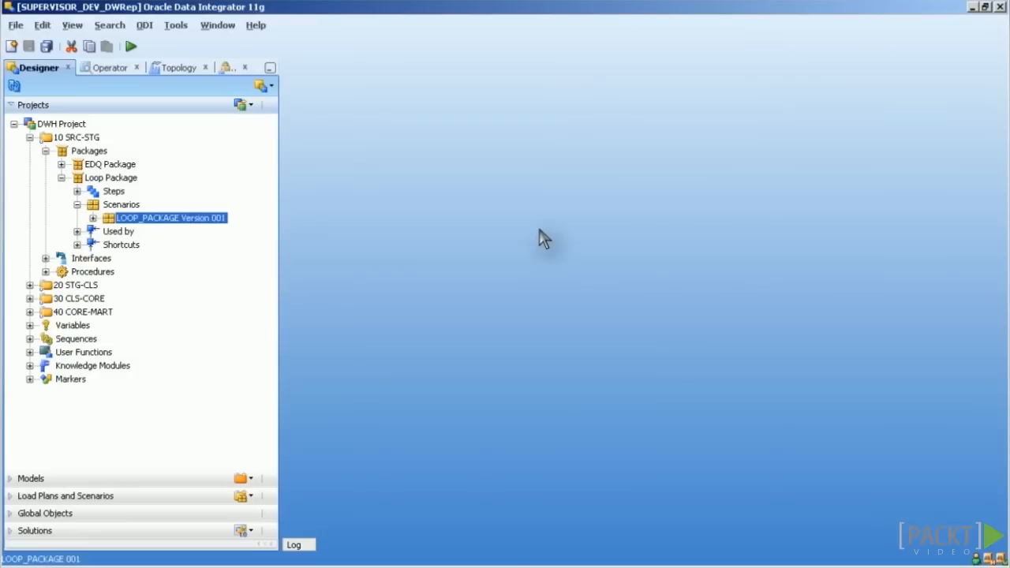
right_click(170, 218)
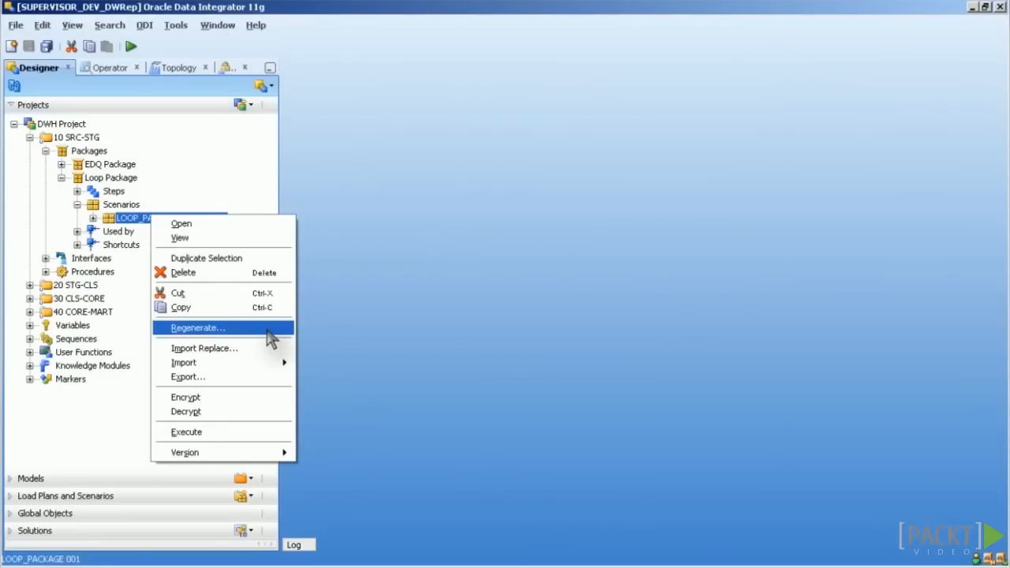
mouse_move(211, 237)
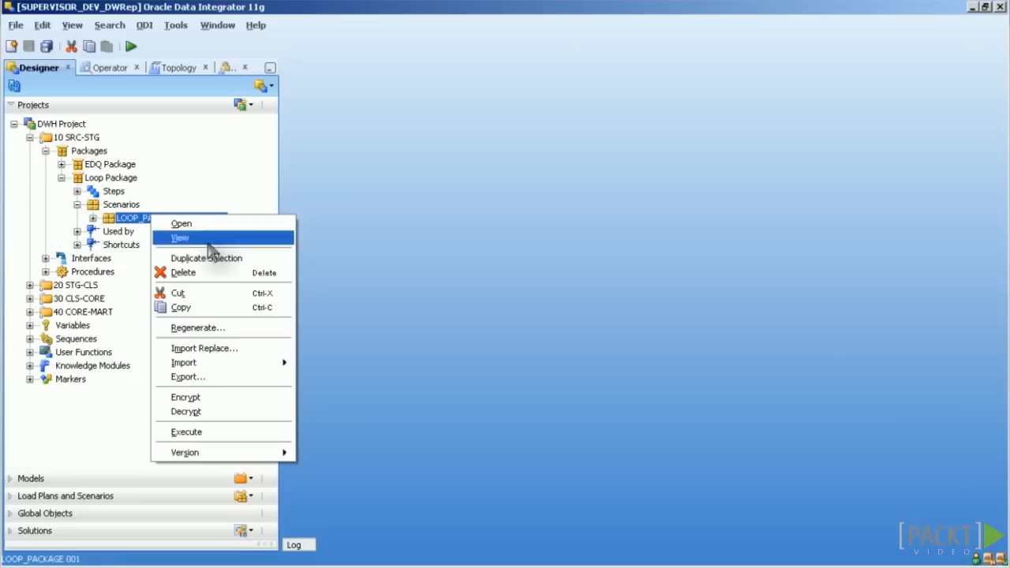
mouse_move(197, 189)
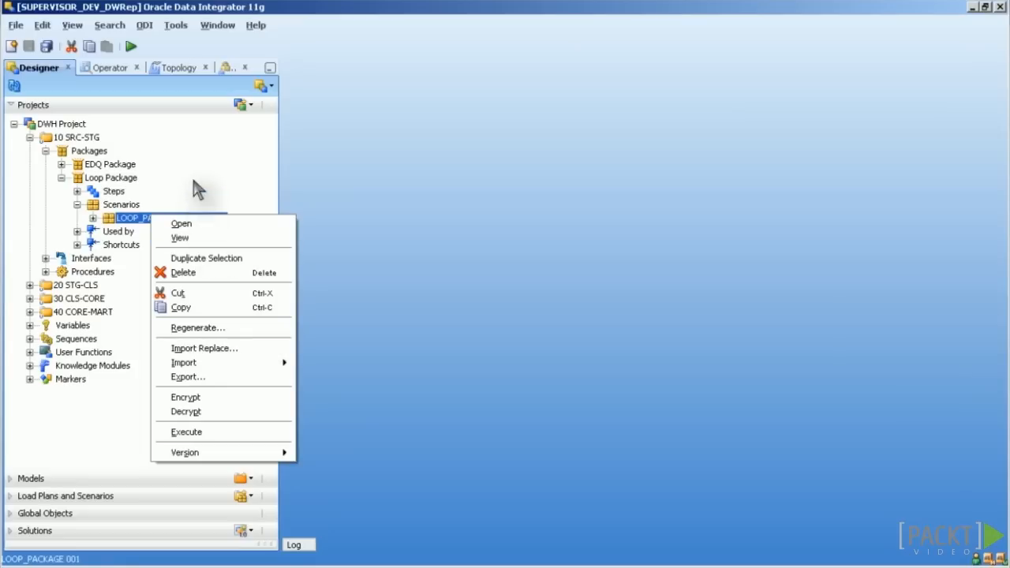
mouse_move(211, 197)
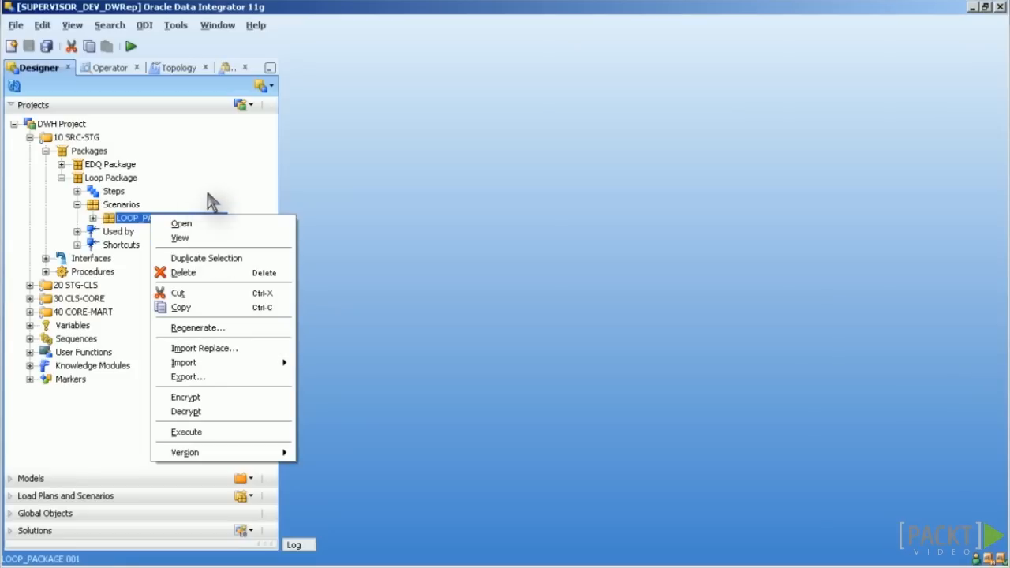
mouse_move(260, 331)
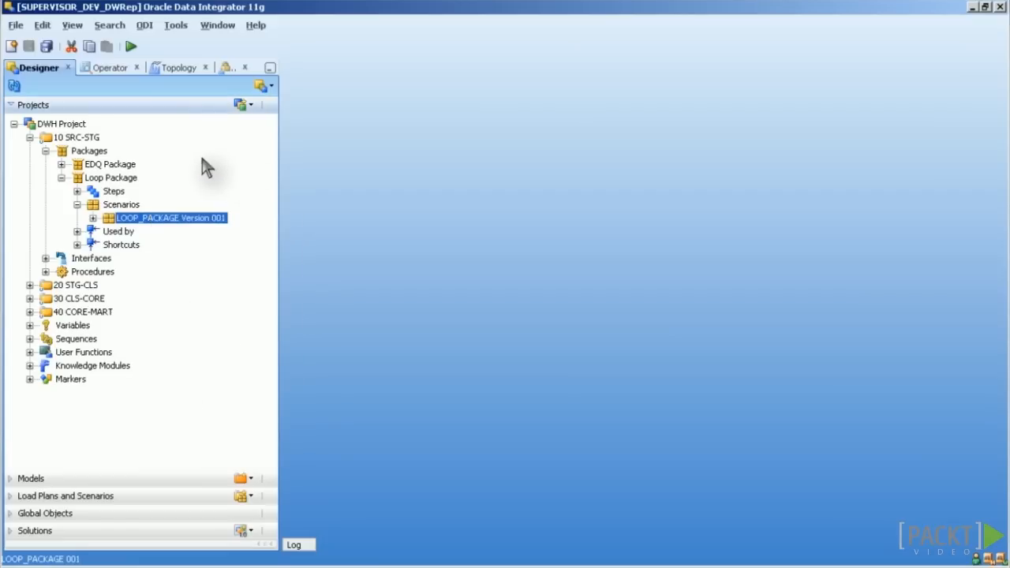
right_click(75, 136)
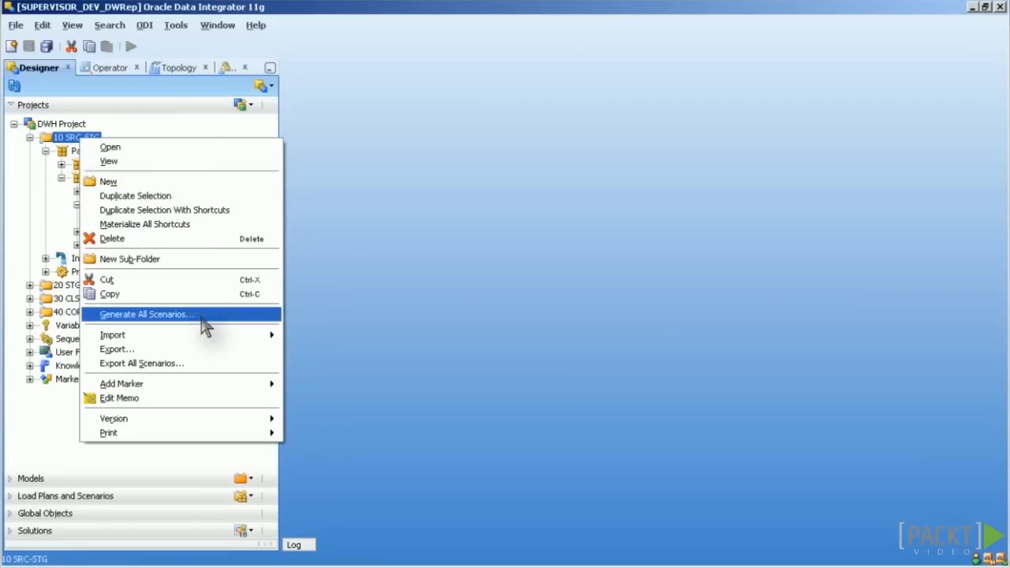
click(145, 314)
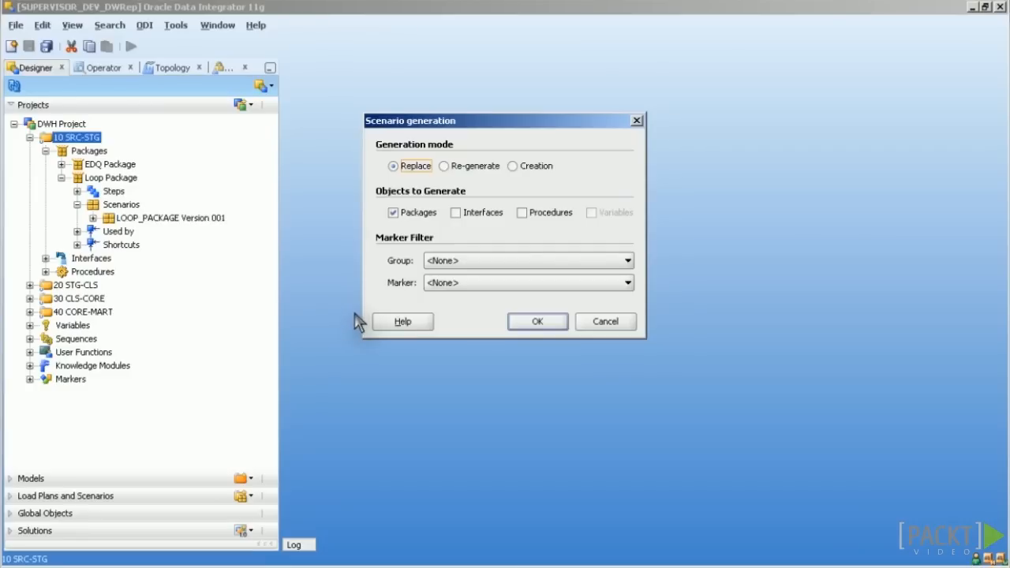
mouse_move(486, 190)
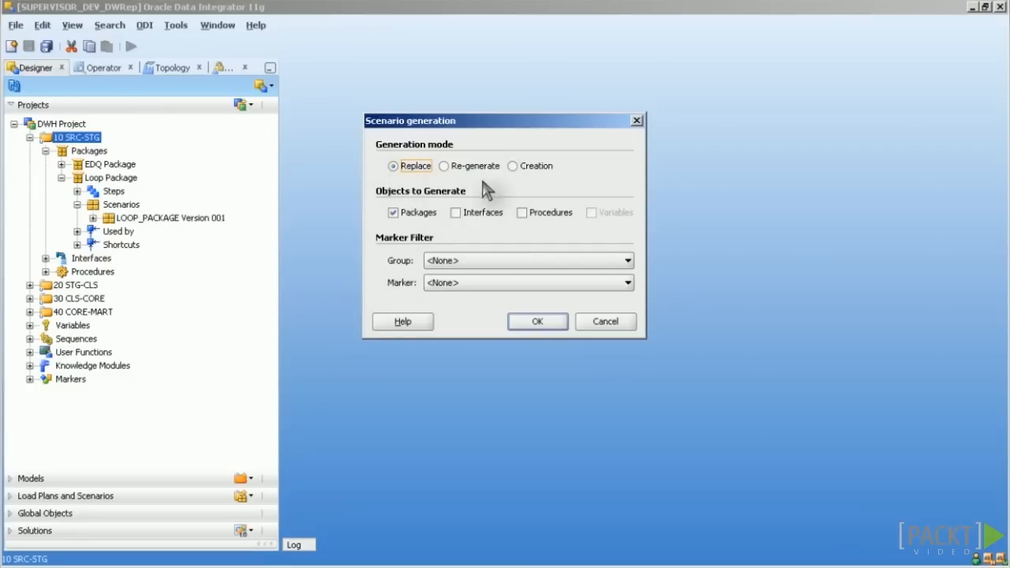
mouse_move(583, 189)
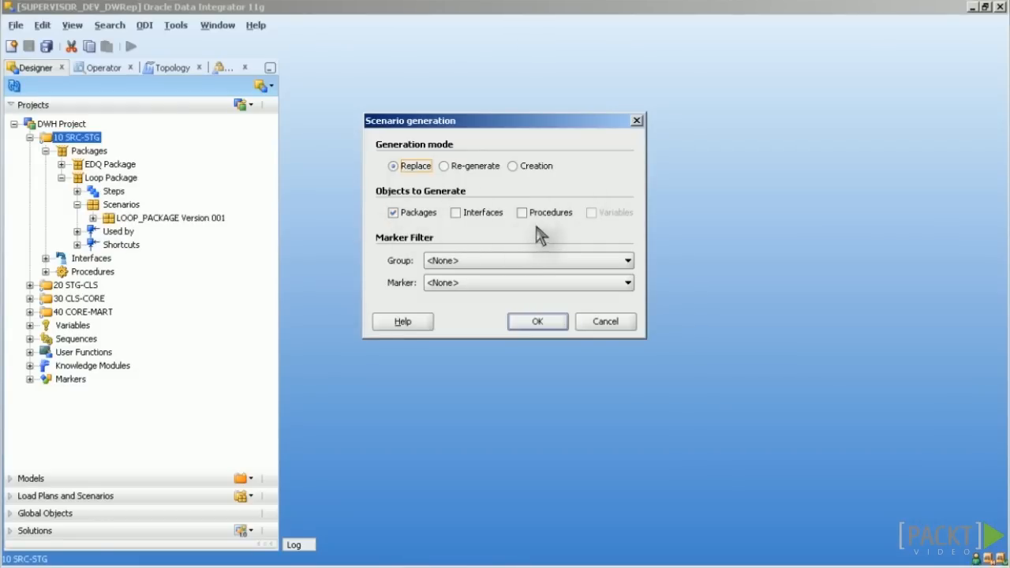
mouse_move(555, 192)
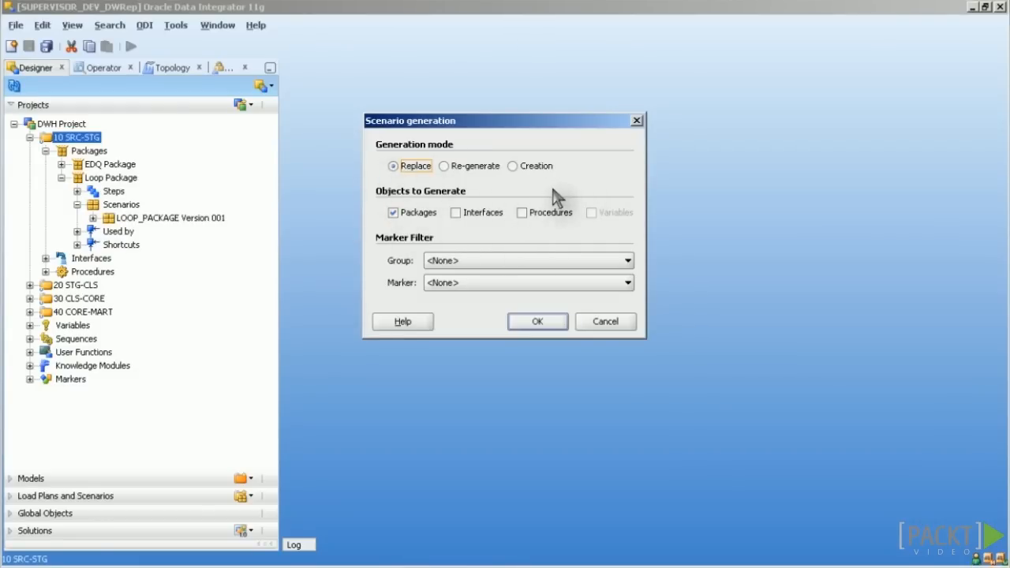
mouse_move(560, 197)
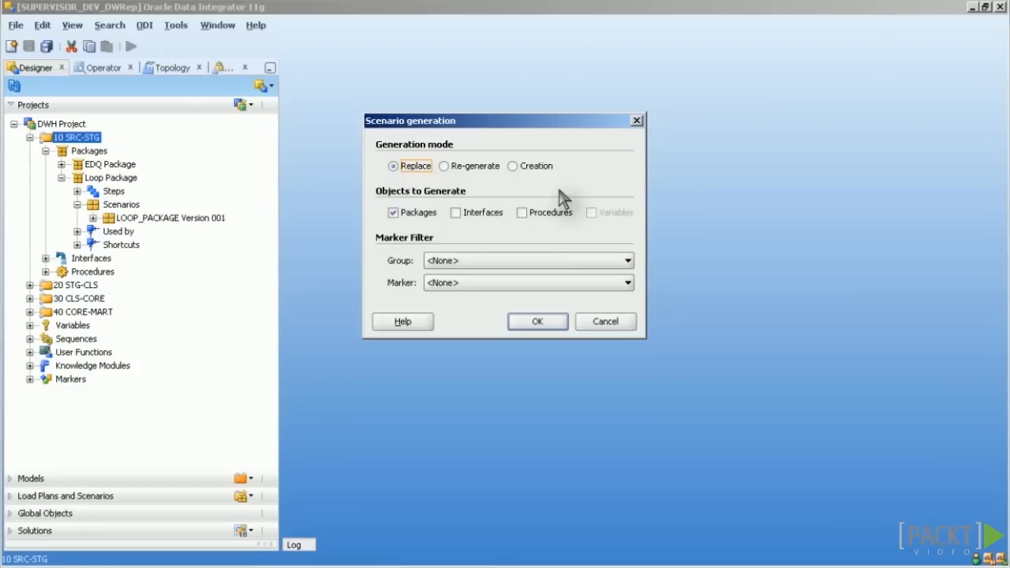
mouse_move(623, 208)
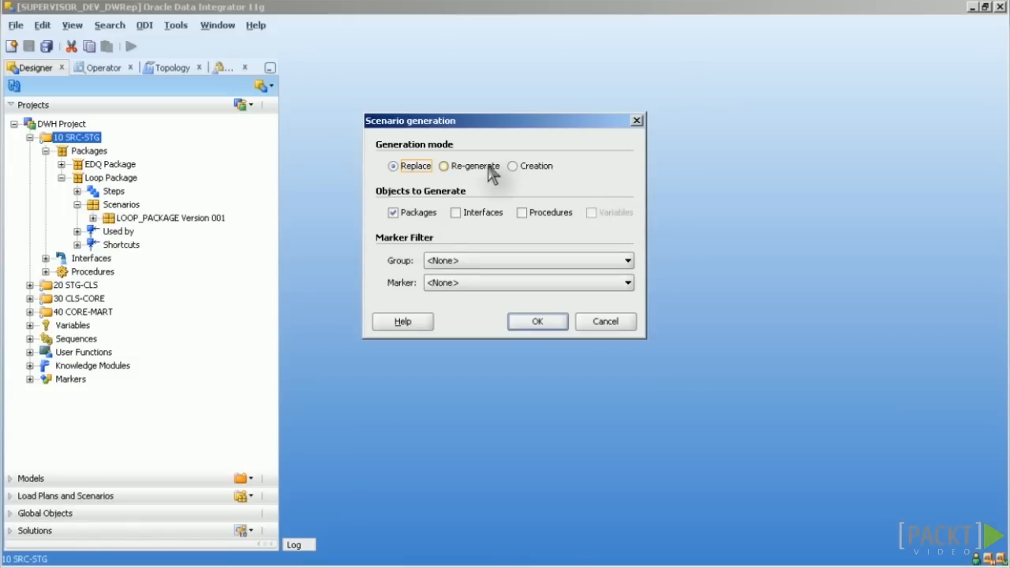
Set the 10 SRC-STG generation mode to Re-generate, then back to Creation
click(445, 166)
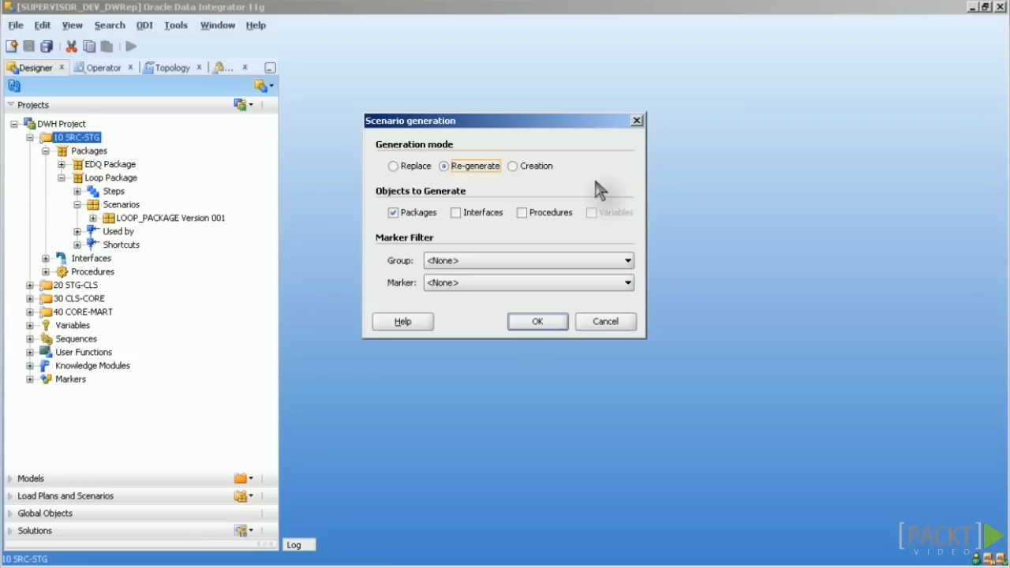
click(511, 166)
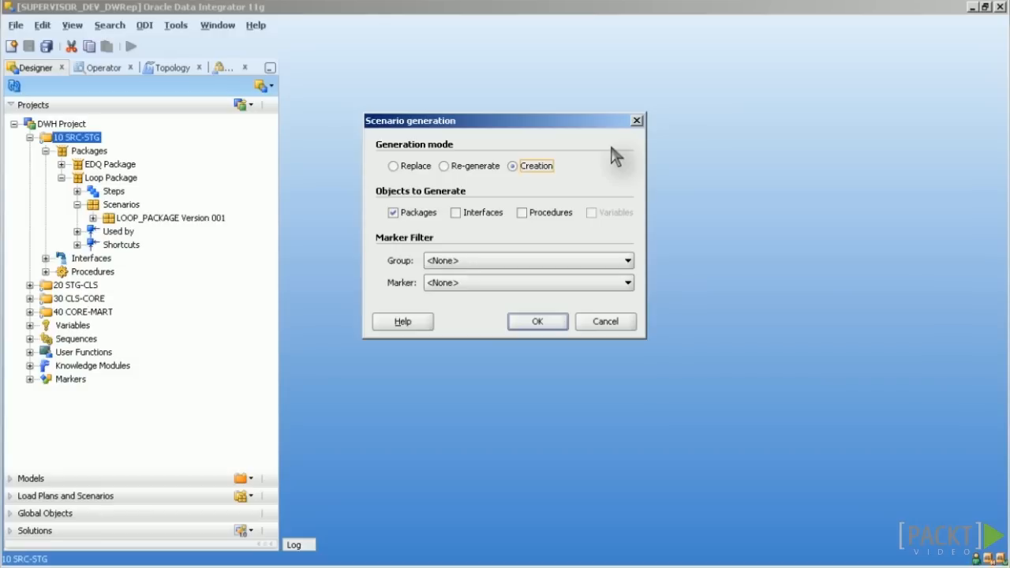
mouse_move(613, 156)
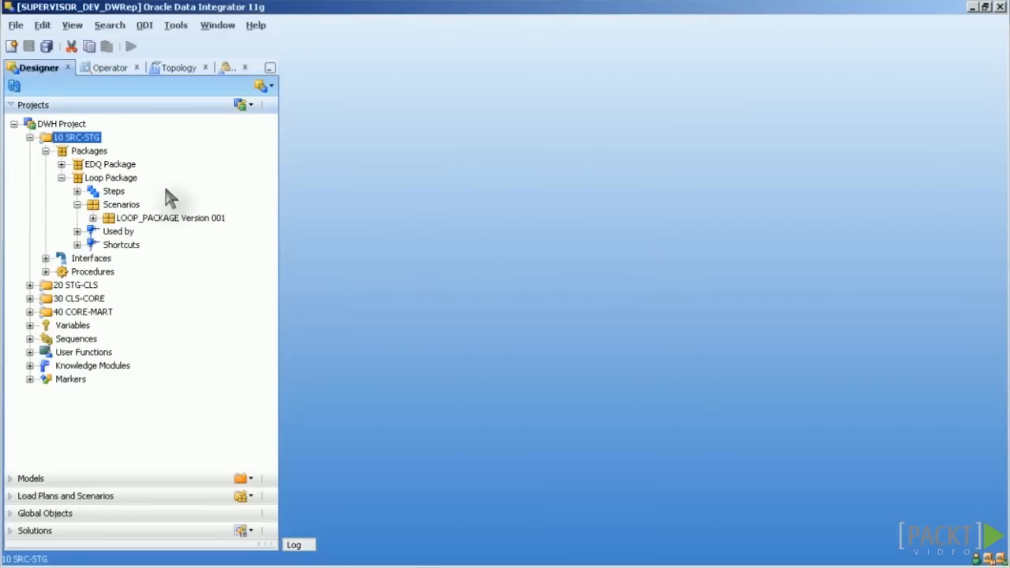
Start Generate Scenario on Loop Package and close the New Scenario details
right_click(111, 177)
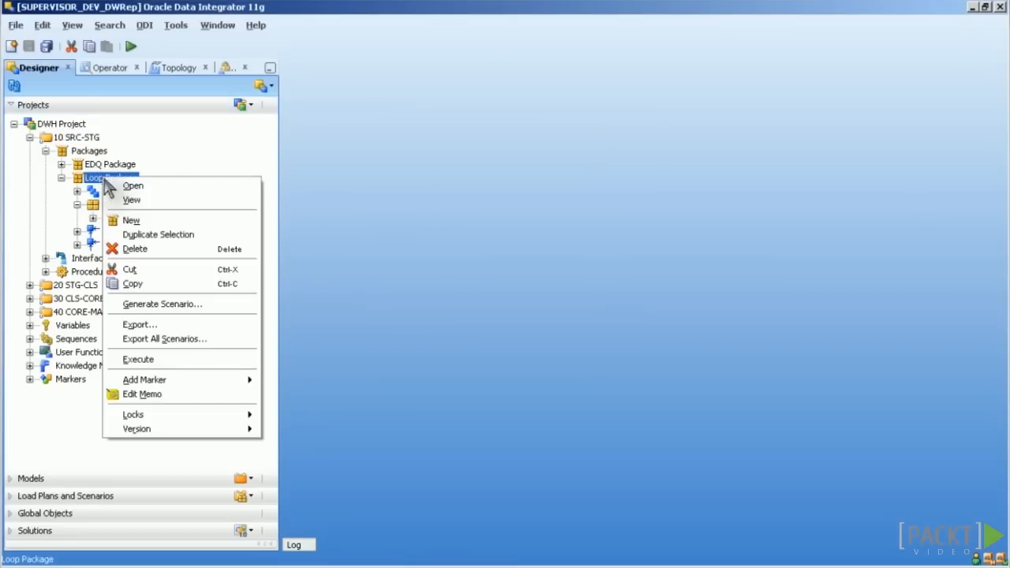
click(161, 303)
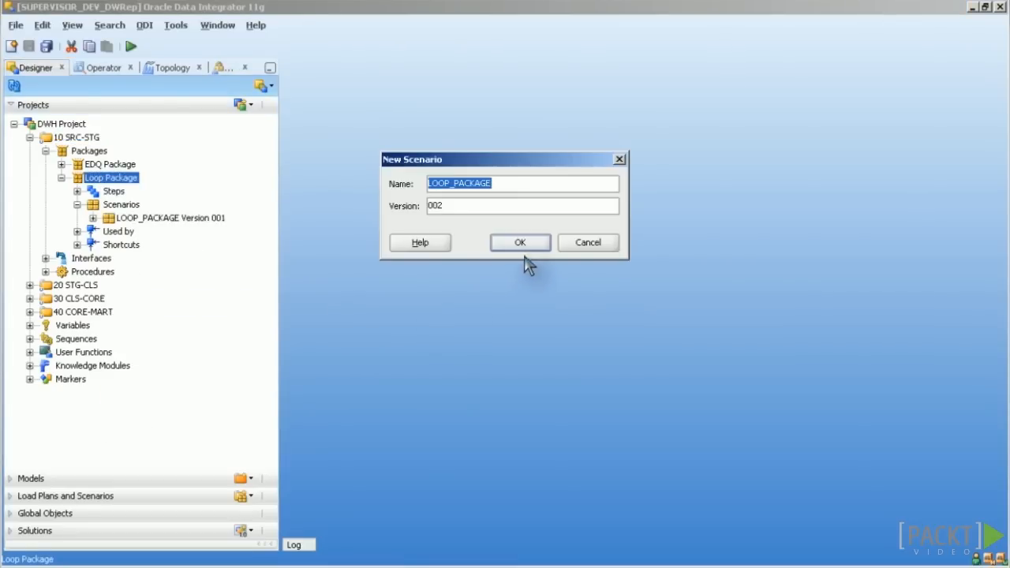
click(519, 243)
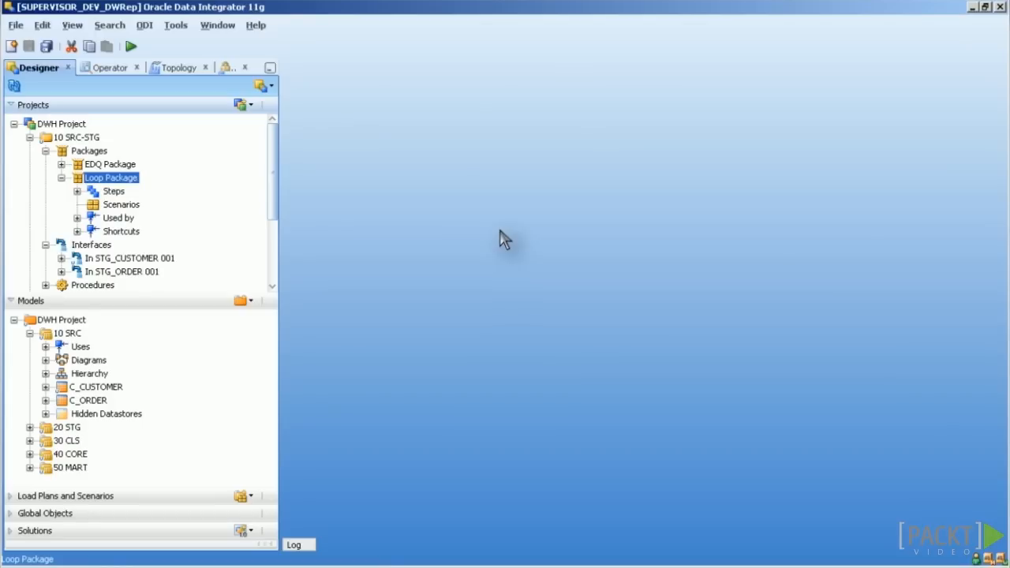
mouse_move(114, 190)
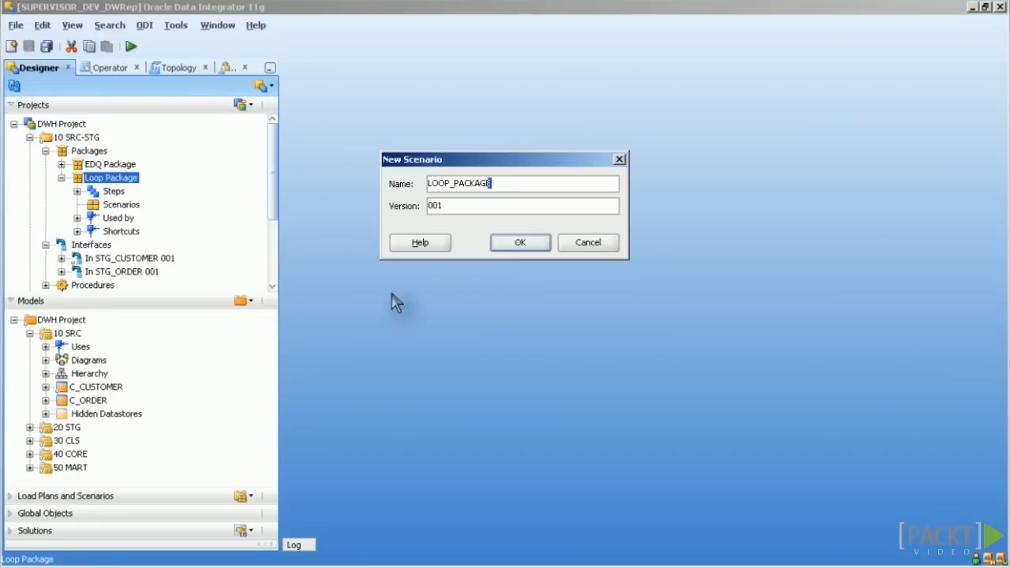
Accept name LOOP_PACKAGE version 001 and generate with DWH_PROJECT.Counter as startup parameter
click(521, 243)
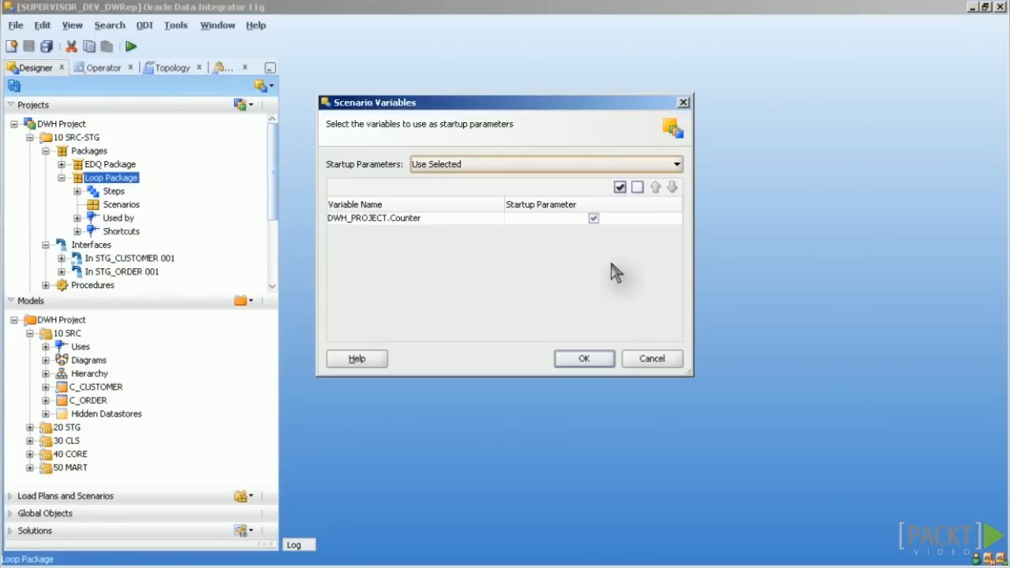
mouse_move(486, 246)
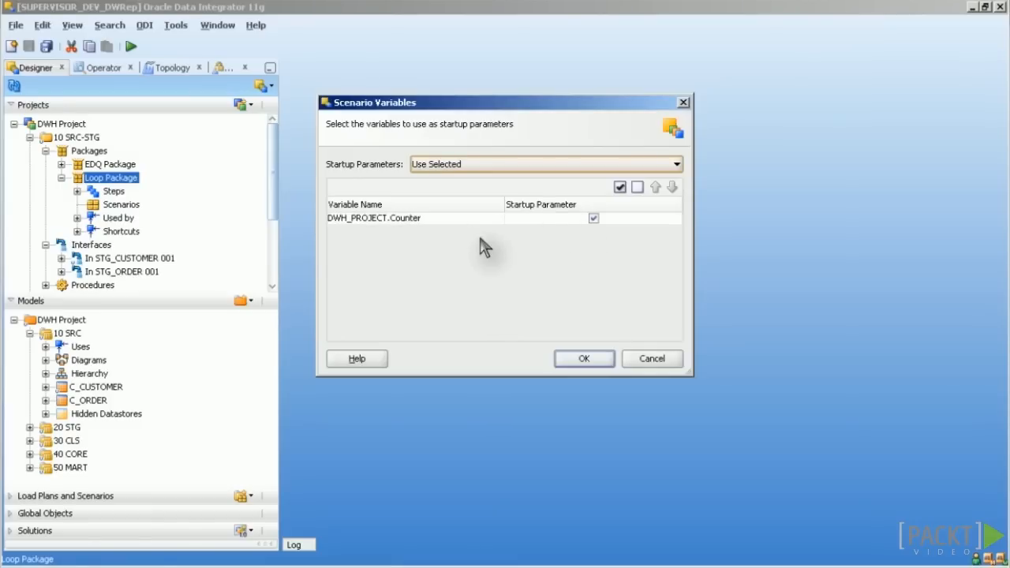
mouse_move(552, 174)
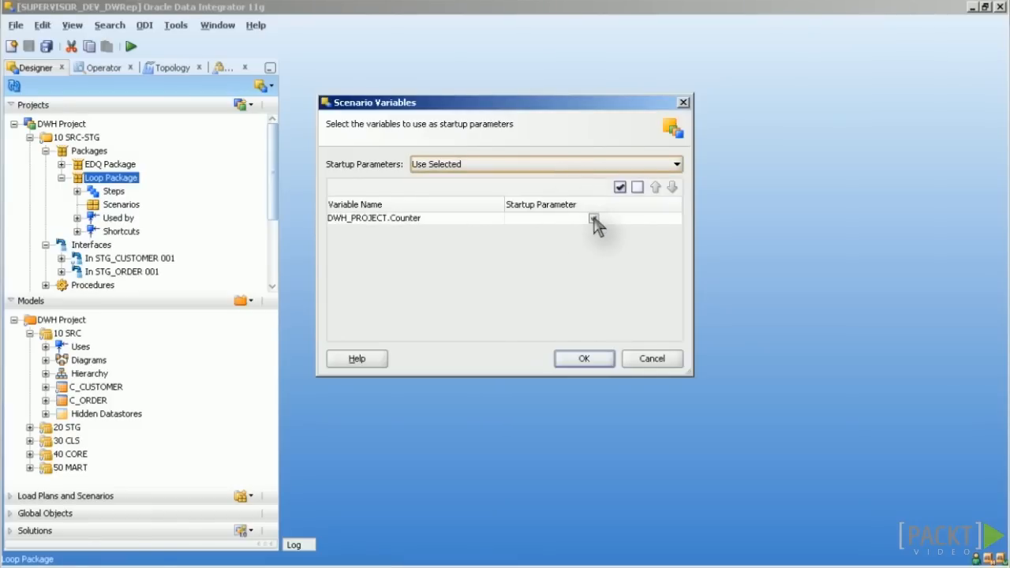
click(593, 218)
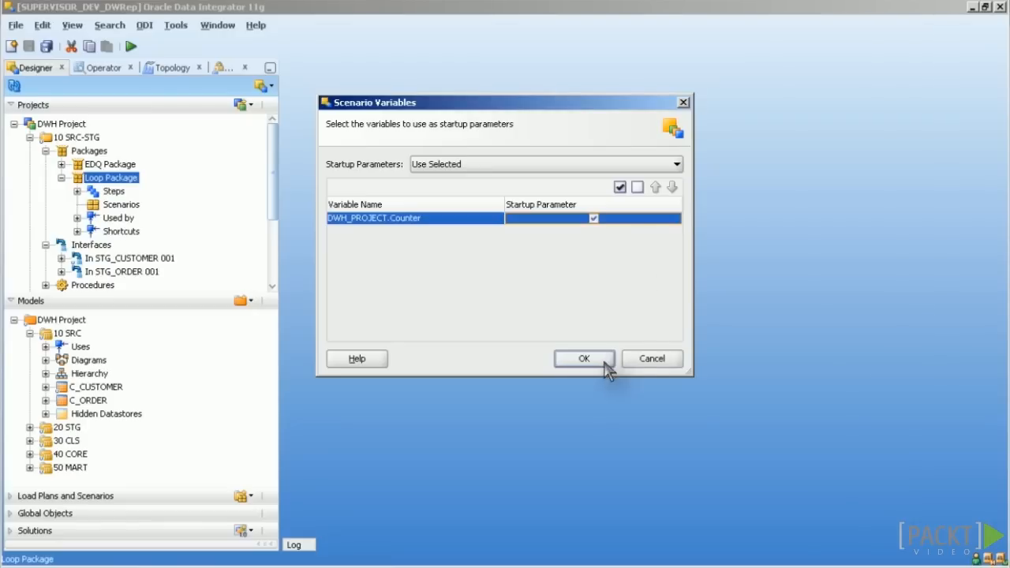
mouse_move(582, 362)
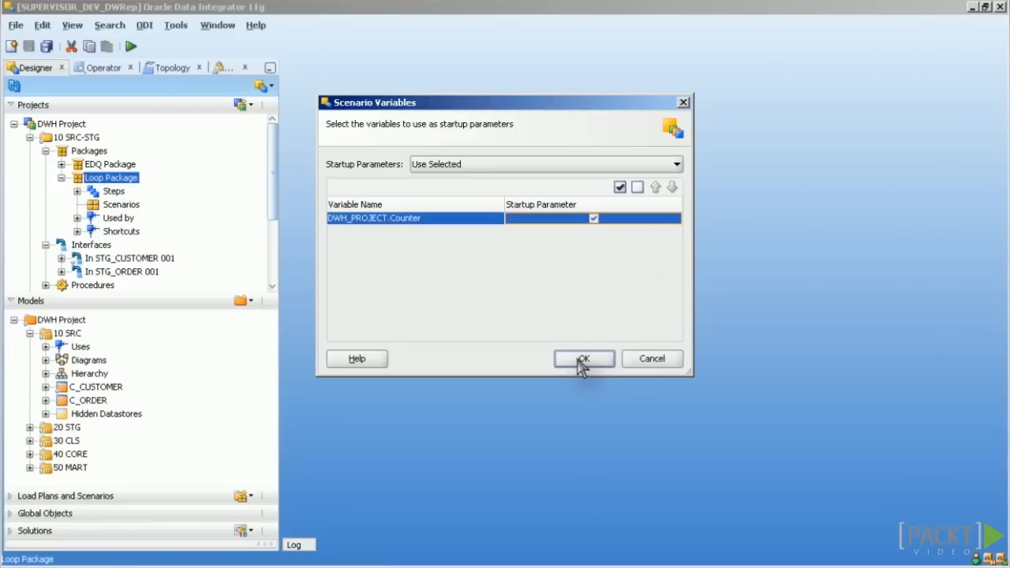
click(584, 358)
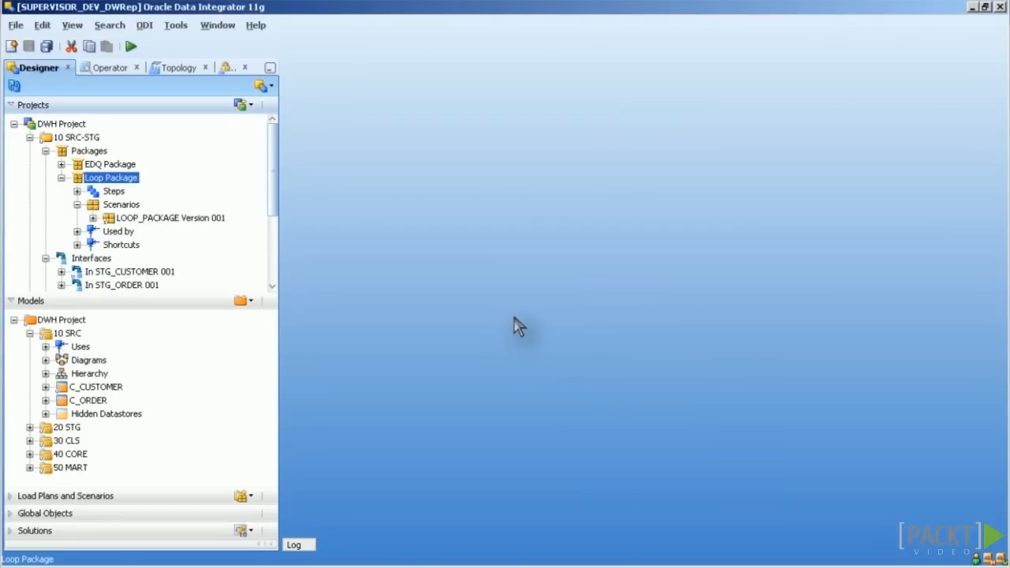
mouse_move(511, 330)
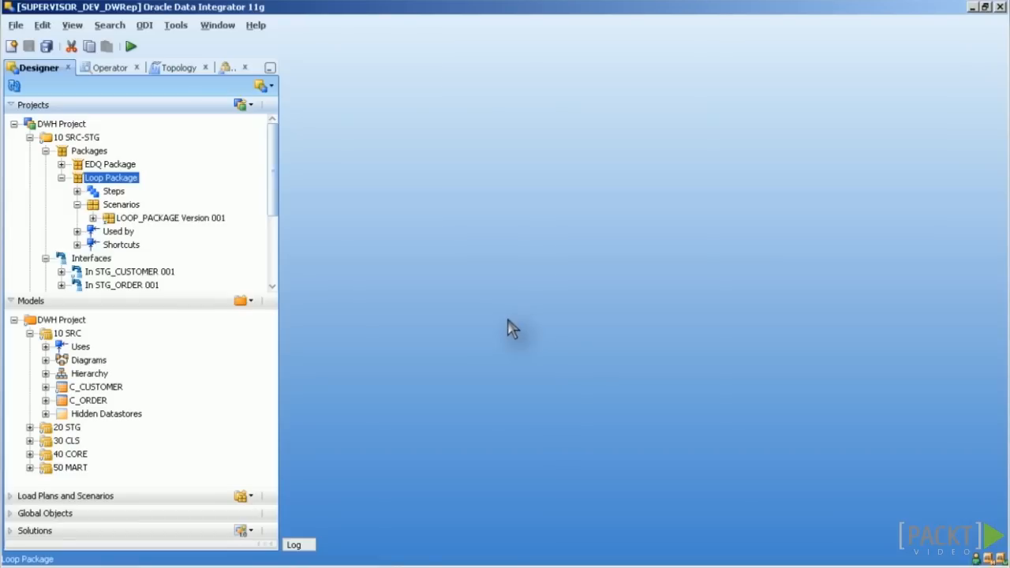